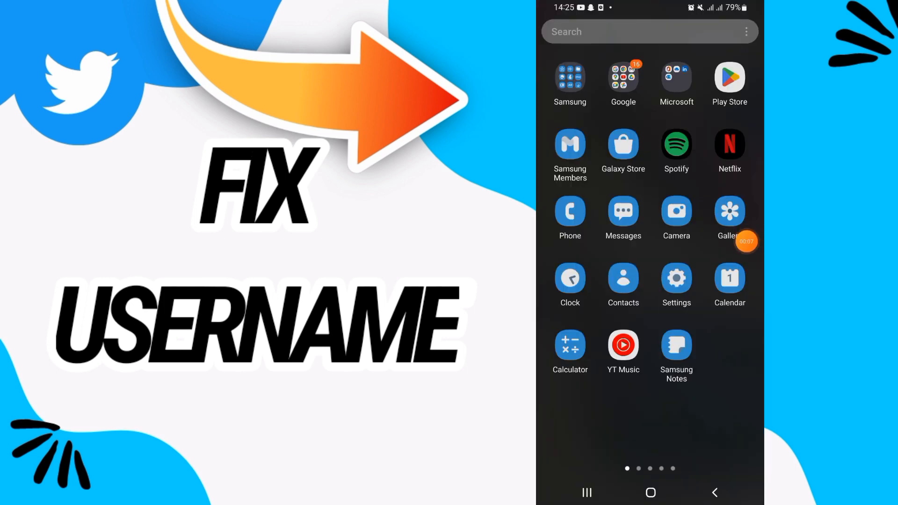
Go to Apps in Settings and scroll through the installed apps list
left_click(676, 276)
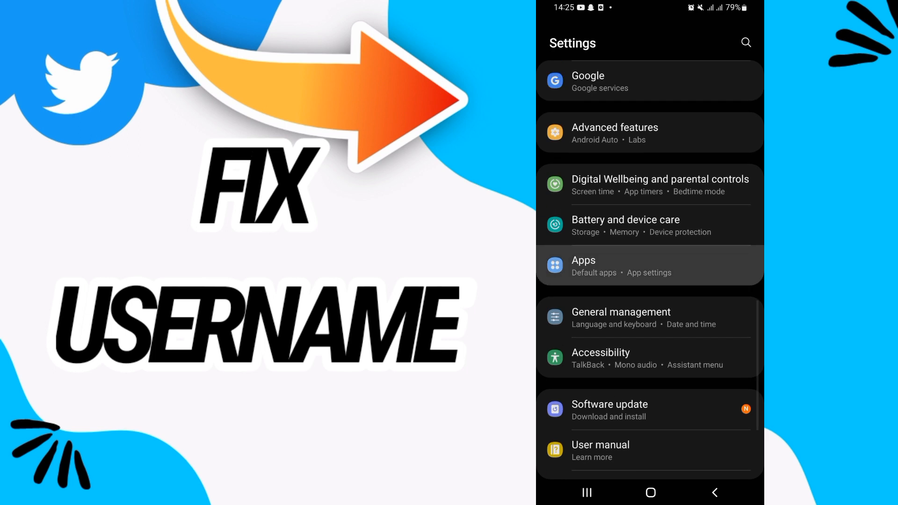
left_click(649, 265)
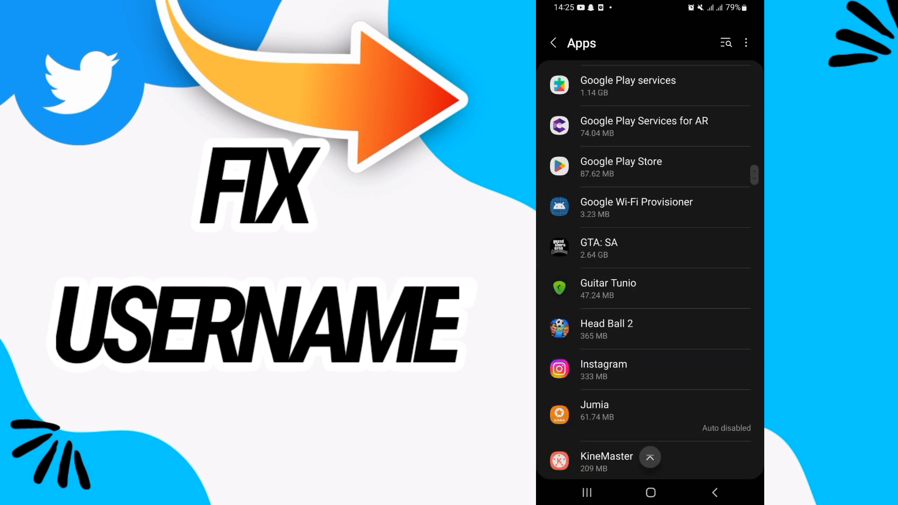
scroll("down", 3)
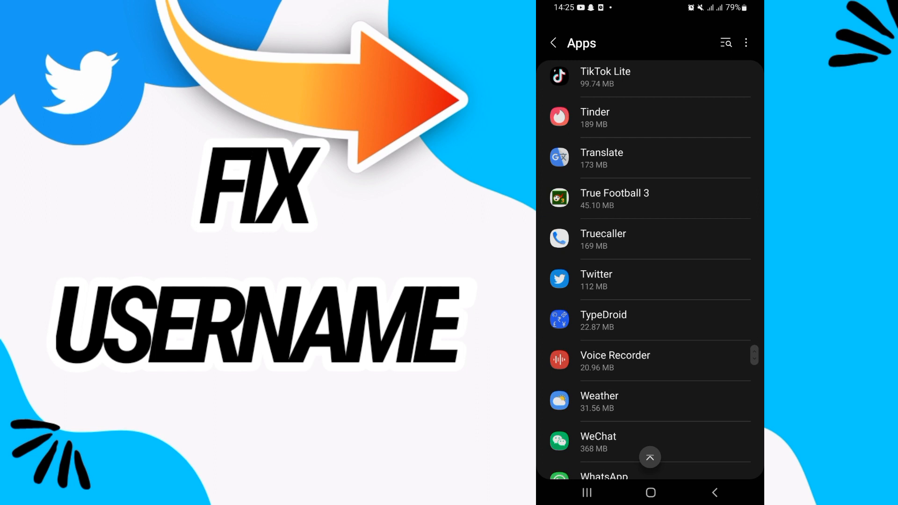
scroll("down", 3)
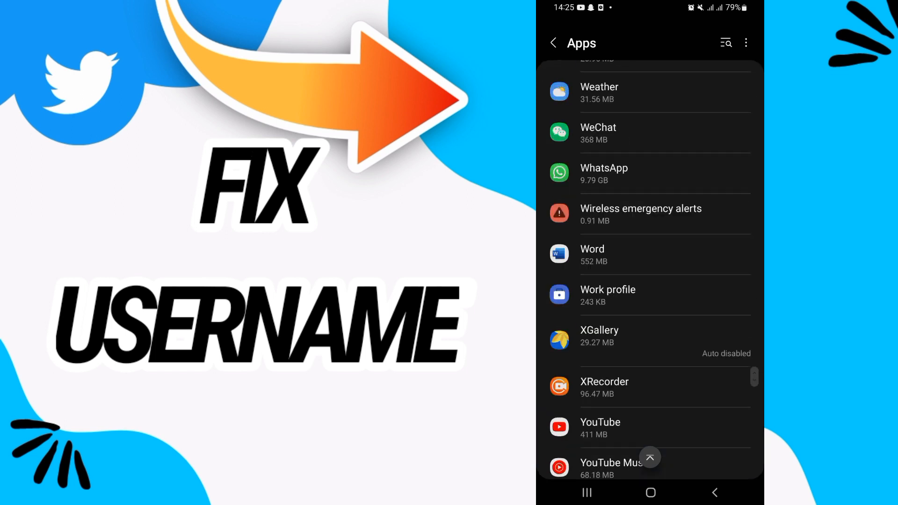
scroll("up", 3)
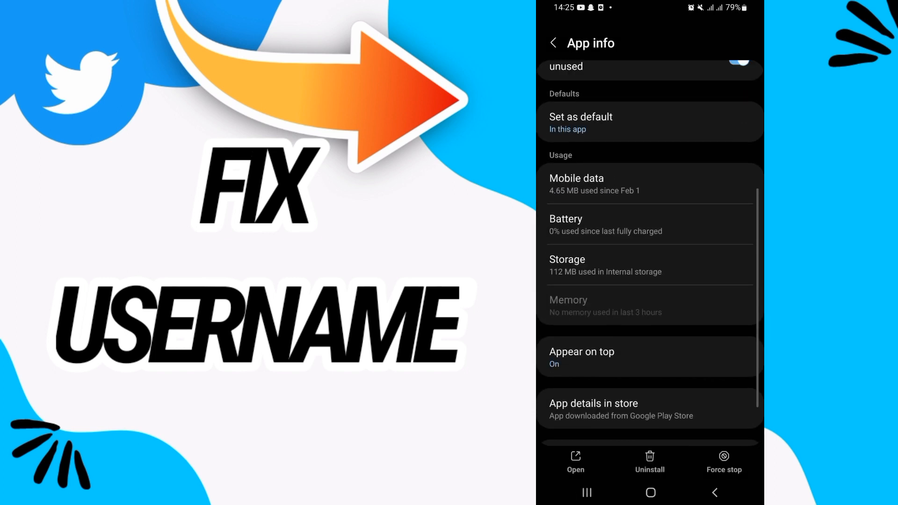
Scroll Twitter's app info page back up to its top section
scroll("up", 3)
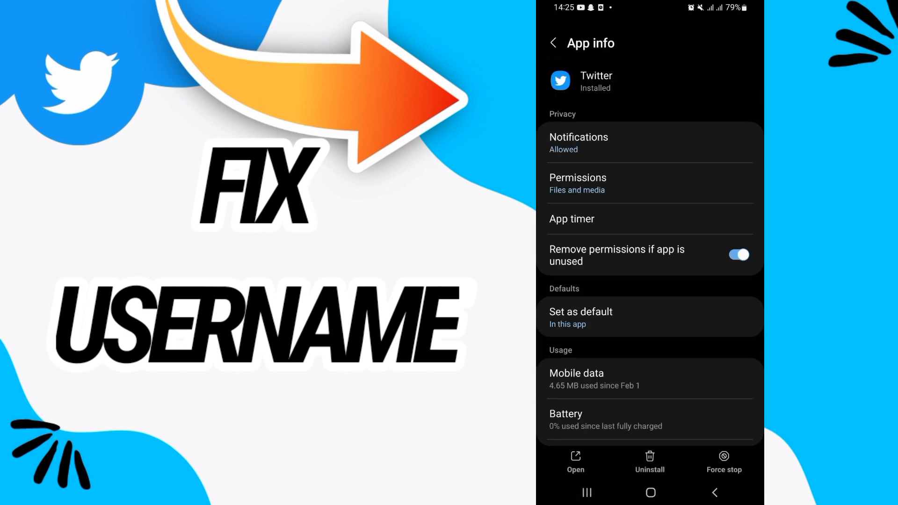
On Twitter's Permissions page, switch 'Remove permissions and free up space' off and back on
left_click(577, 184)
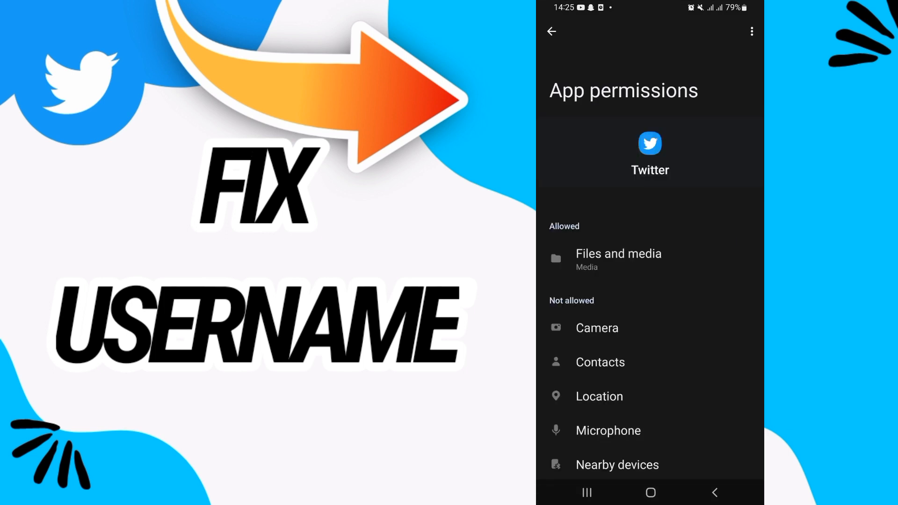
scroll("up", 3)
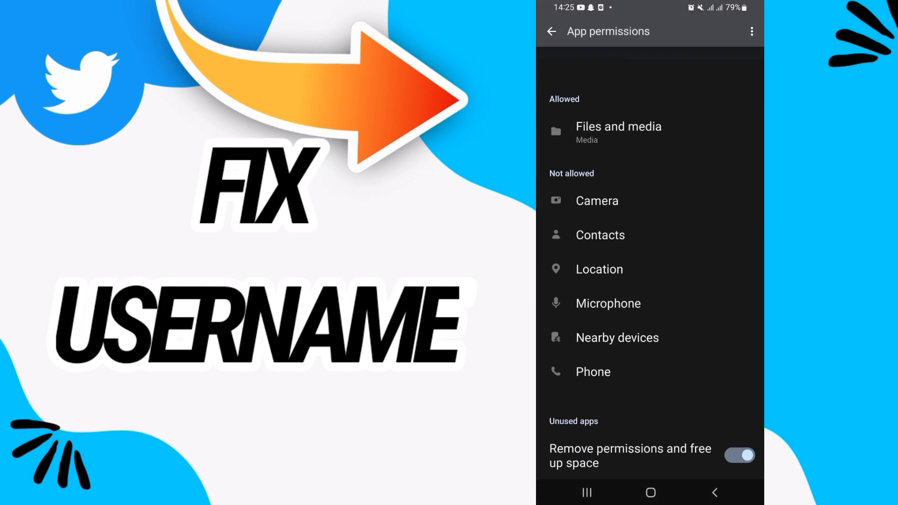
scroll("down", 3)
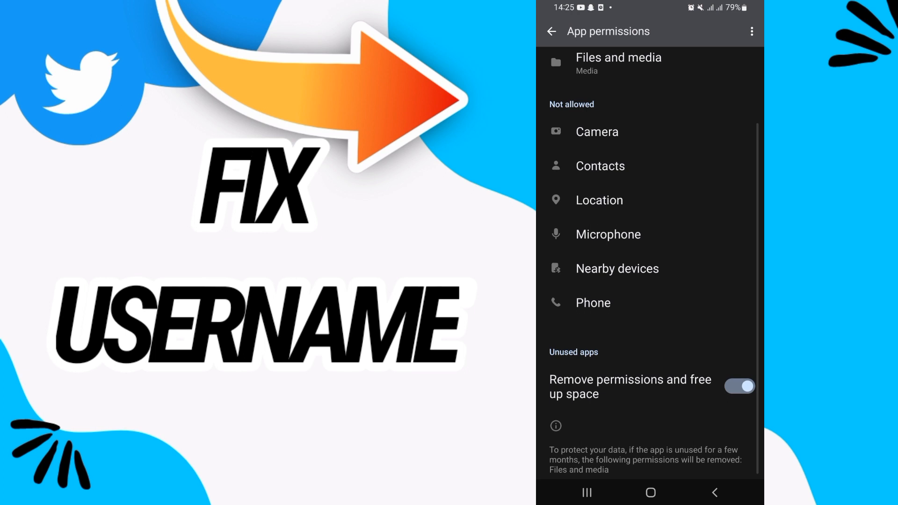
left_click(739, 386)
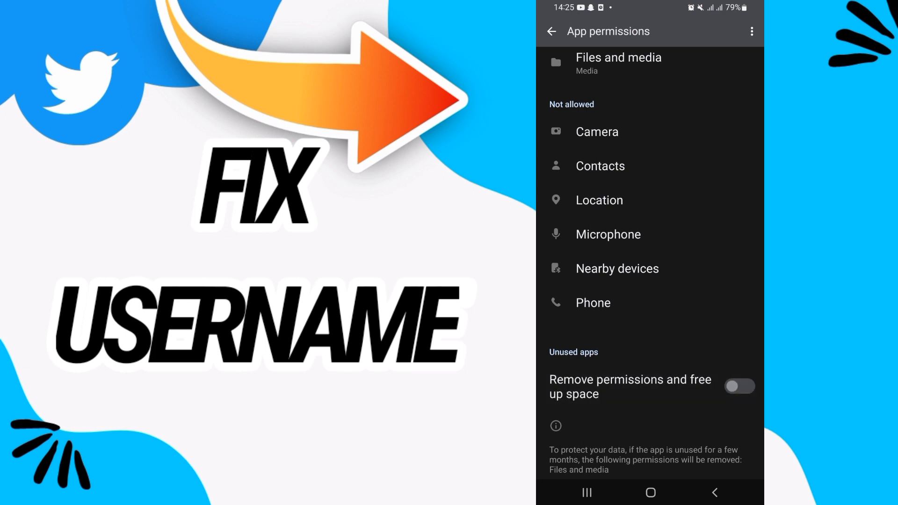
left_click(739, 385)
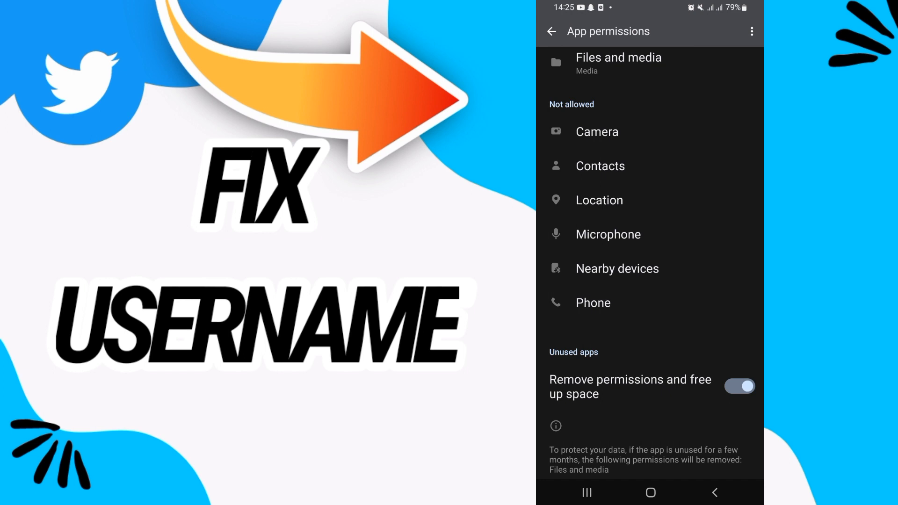